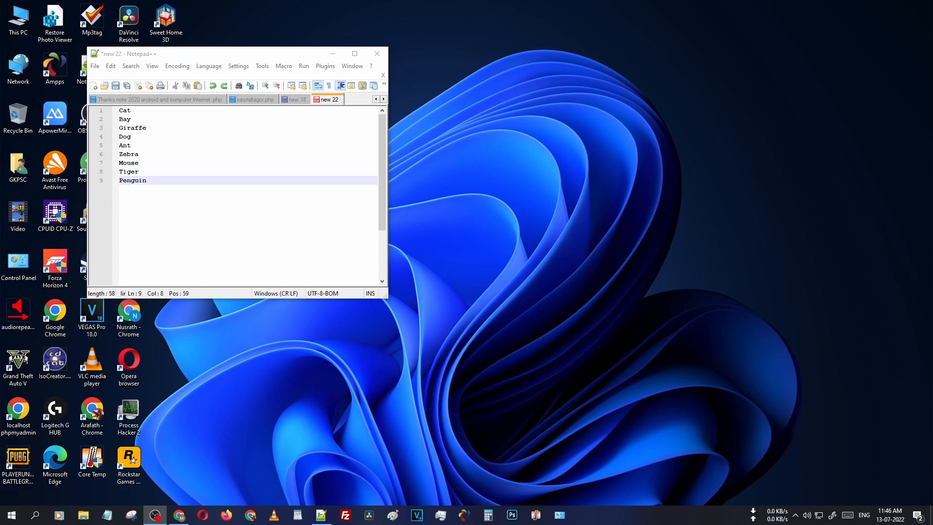
{"action": "mouse_move", "coordinate": [113, 218]}
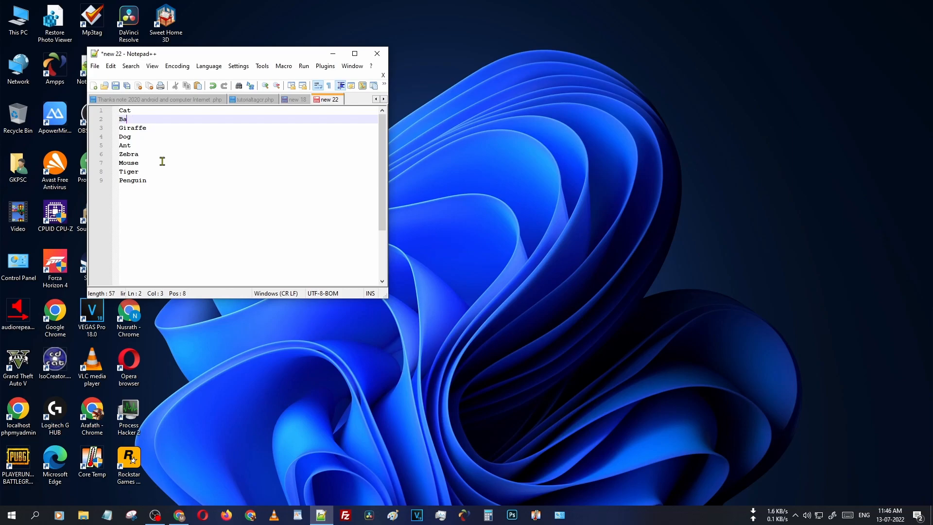
Step: Correct the second line so it reads Bat instead of Bay
{"action": "type", "text": "t"}
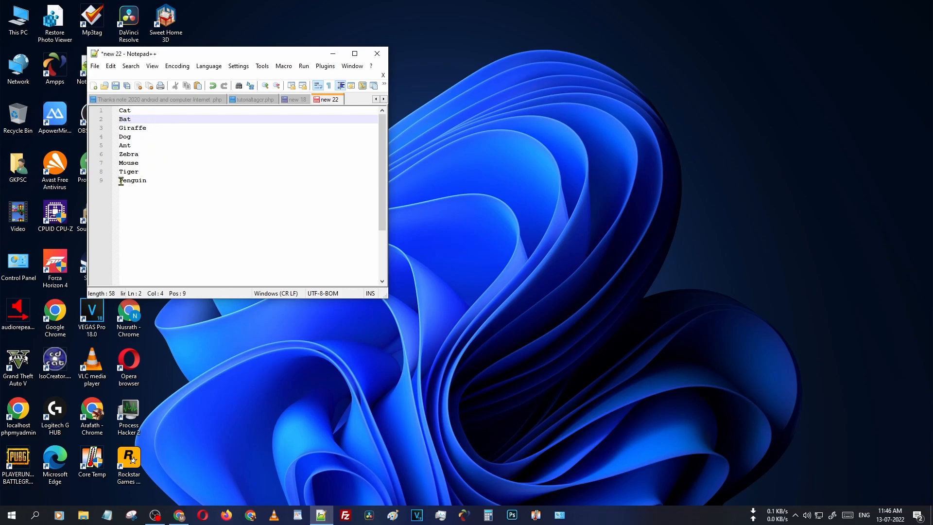
{"action": "mouse_move", "coordinate": [138, 141]}
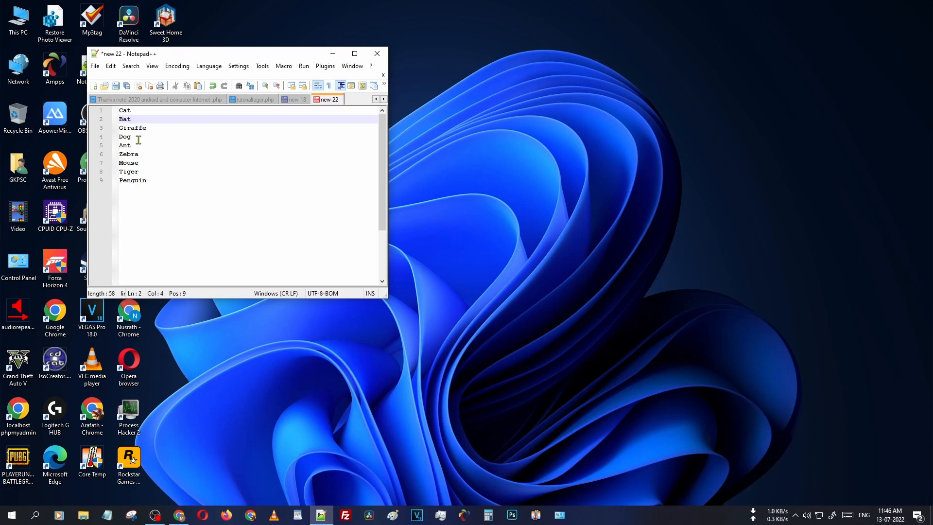
{"action": "mouse_move", "coordinate": [140, 171]}
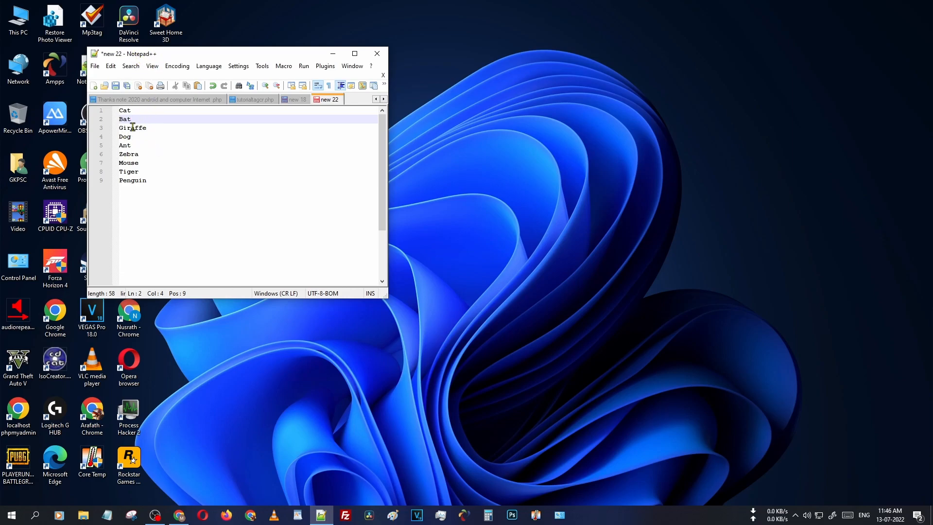
Step: Sort the nine animal names lexicographically ascending via Edit > Line Operations
{"action": "left_click", "coordinate": [110, 66]}
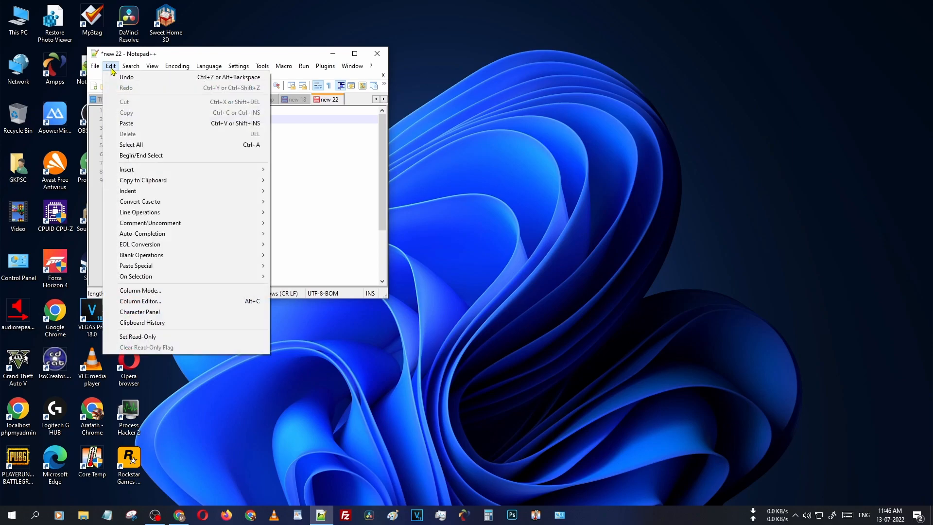
{"action": "mouse_move", "coordinate": [140, 211]}
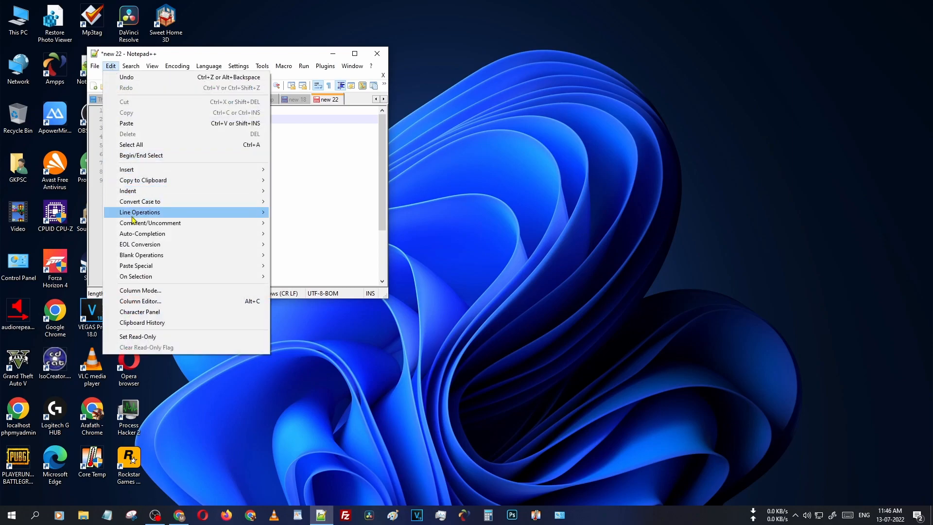
{"action": "mouse_move", "coordinate": [140, 212]}
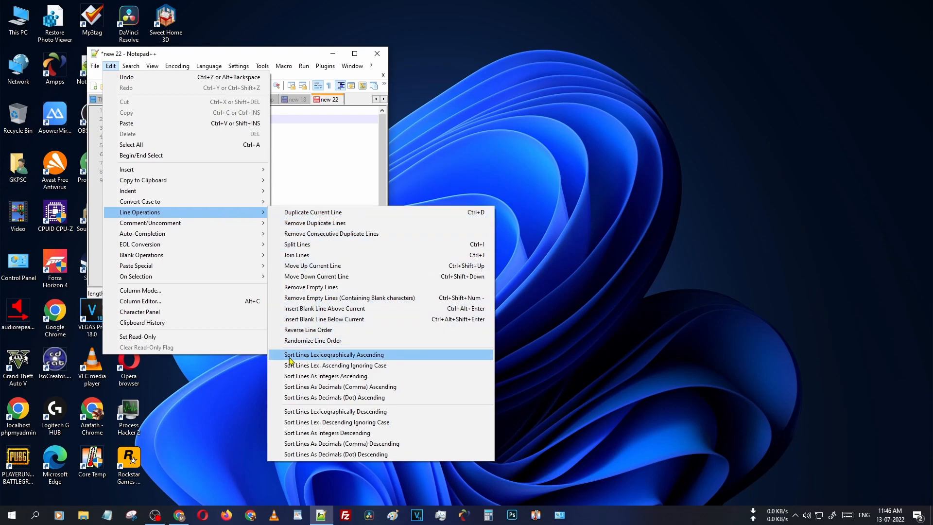
{"action": "mouse_move", "coordinate": [325, 360]}
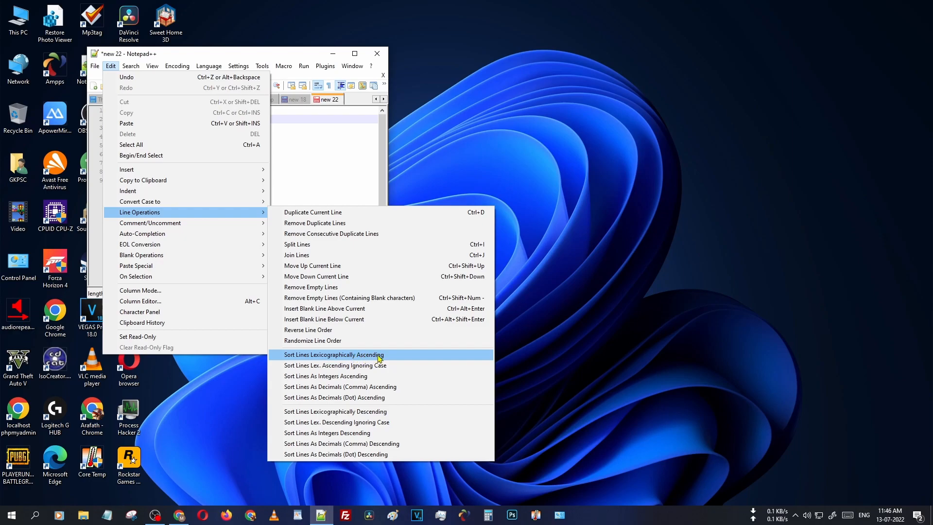
{"action": "left_click", "coordinate": [335, 353]}
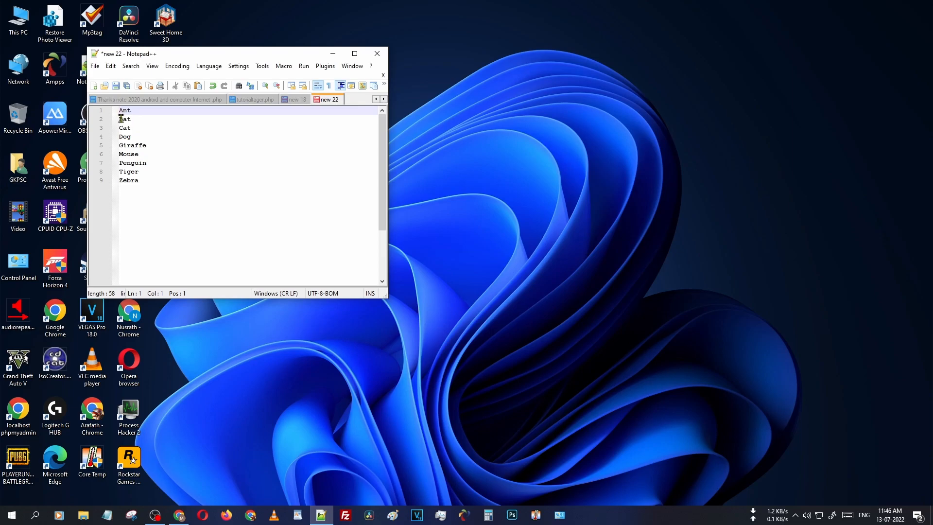